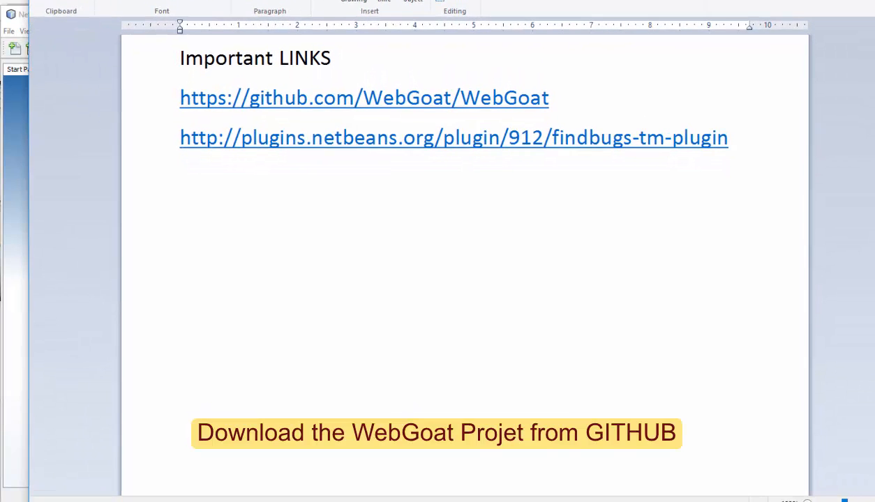
{"action": "mouse_move", "coordinate": [378, 105]}
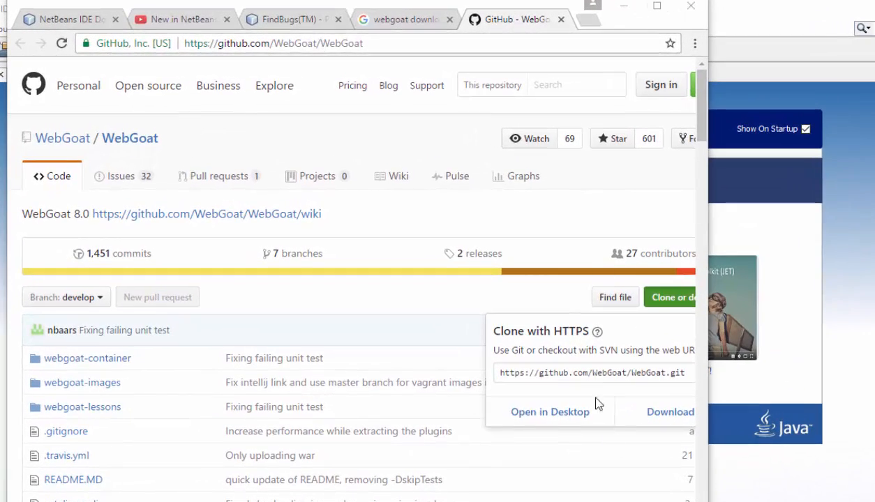
{"action": "mouse_move", "coordinate": [653, 412]}
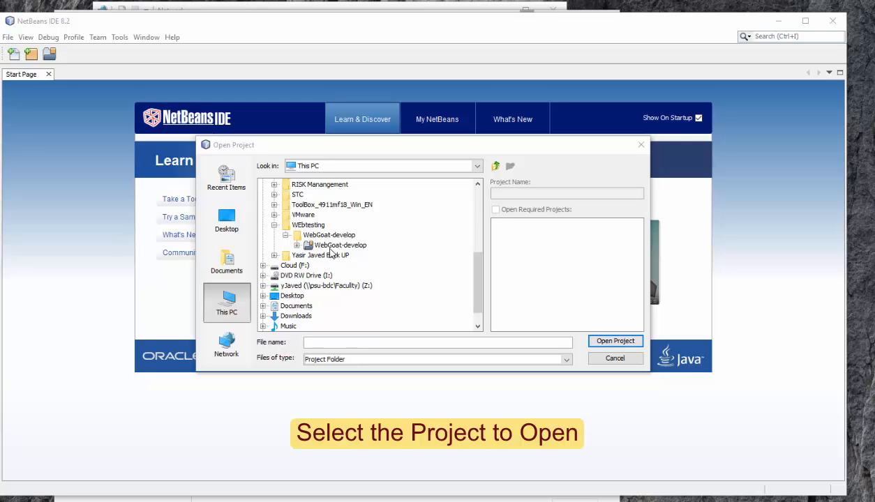
Open WebGoat-develop from WEBtesting, loading the WebGoat Parent Pom project.
{"action": "left_click", "coordinate": [340, 245]}
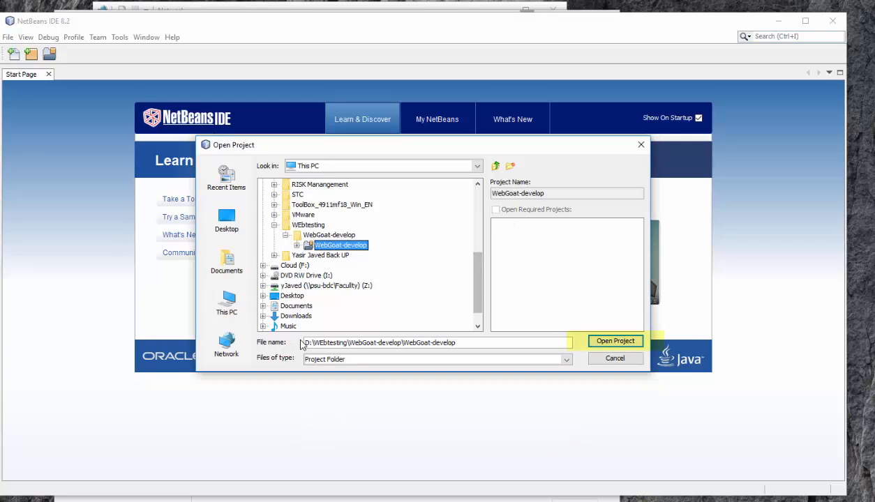
{"action": "left_click", "coordinate": [615, 341]}
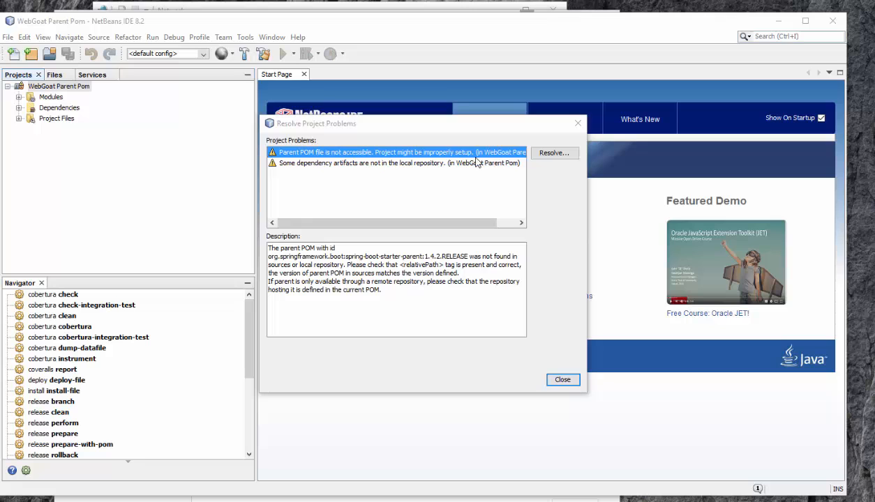
Resolve the inaccessible Parent POM issue with a priming build and dismiss the problems list.
{"action": "left_click", "coordinate": [554, 152]}
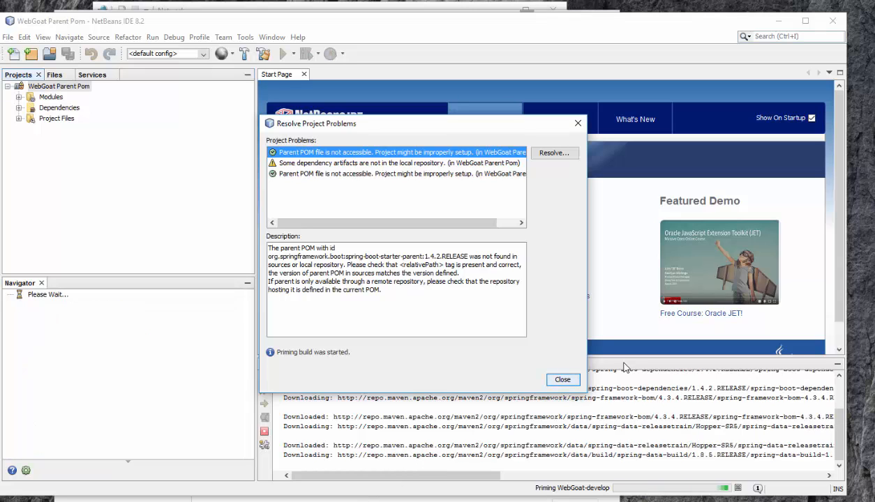
{"action": "left_click", "coordinate": [562, 379]}
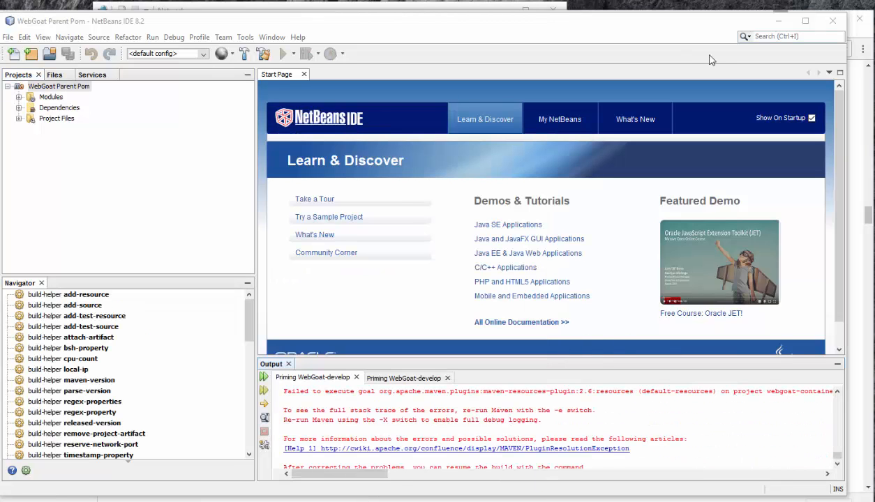
{"action": "mouse_move", "coordinate": [686, 48]}
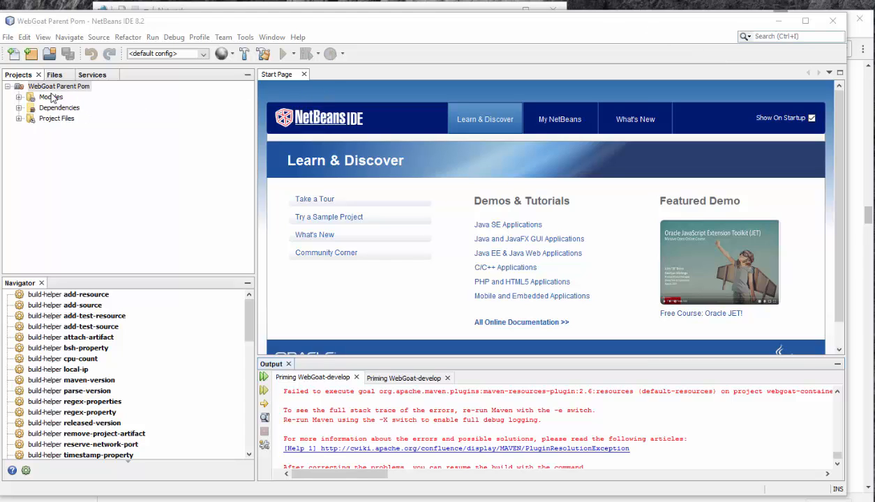
Start a Source > Inspect run on the open projects using the FindBugs configuration.
{"action": "left_click", "coordinate": [99, 37]}
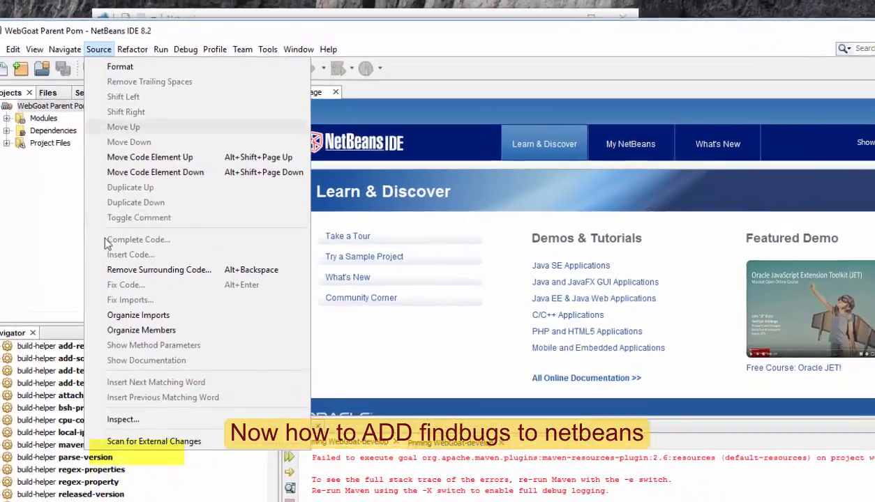
{"action": "left_click", "coordinate": [122, 419]}
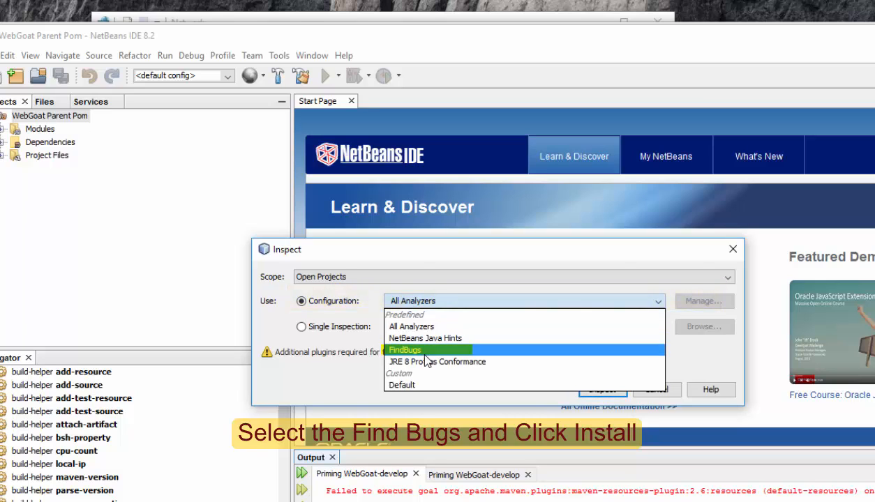
{"action": "left_click", "coordinate": [406, 349]}
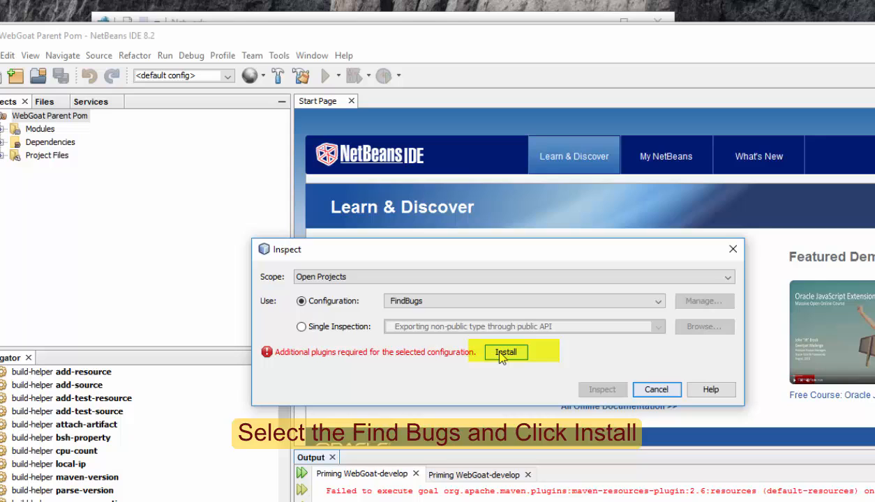
Install the plugins FindBugs requires, accepting their license terms.
{"action": "left_click", "coordinate": [505, 352]}
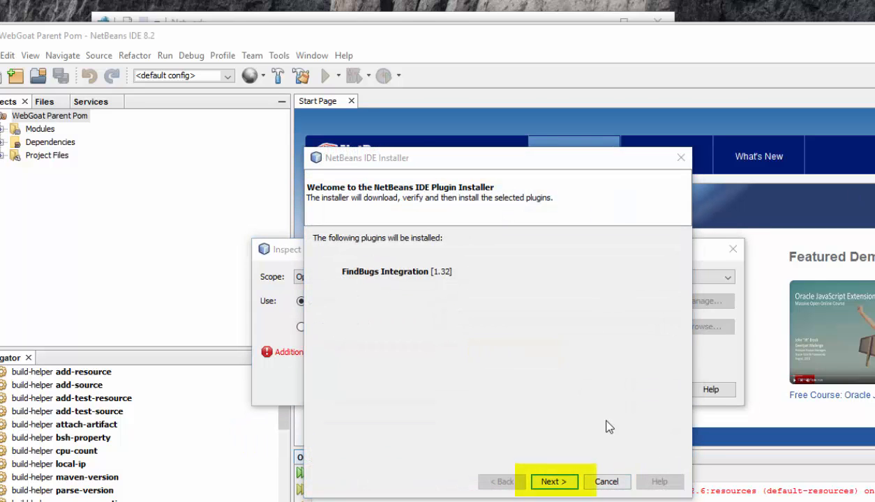
{"action": "left_click", "coordinate": [553, 481]}
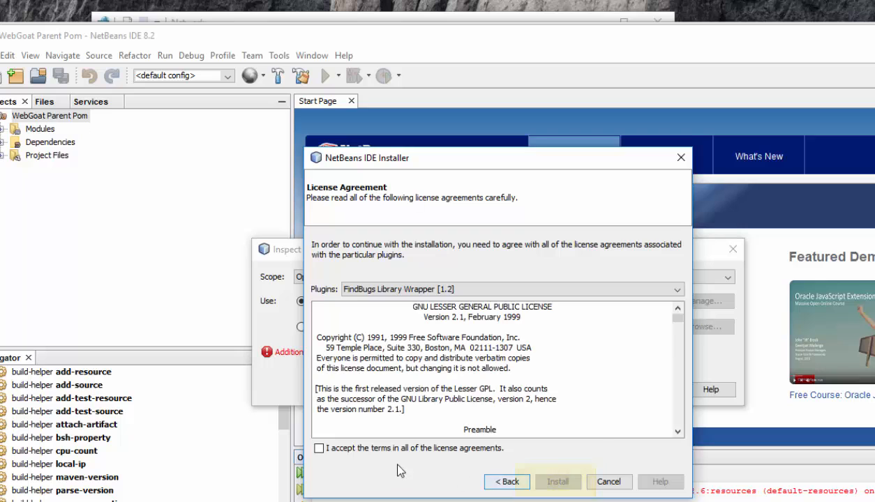
{"action": "left_click", "coordinate": [320, 448]}
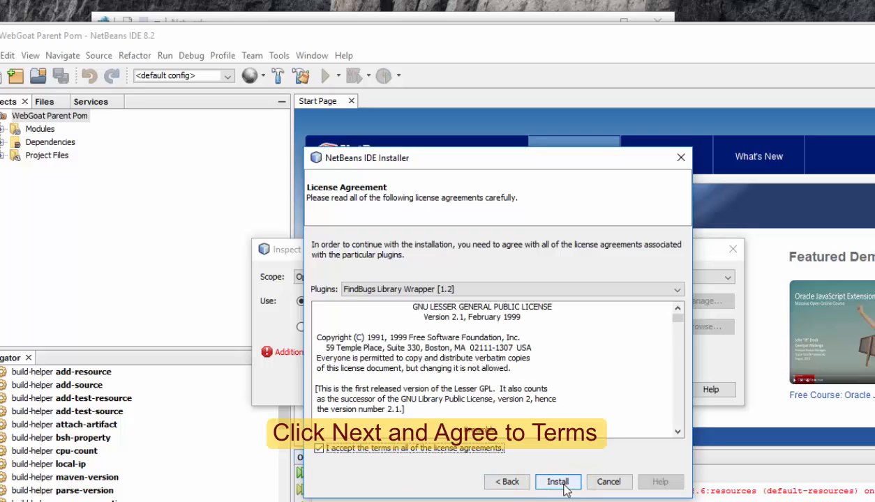
{"action": "left_click", "coordinate": [558, 482]}
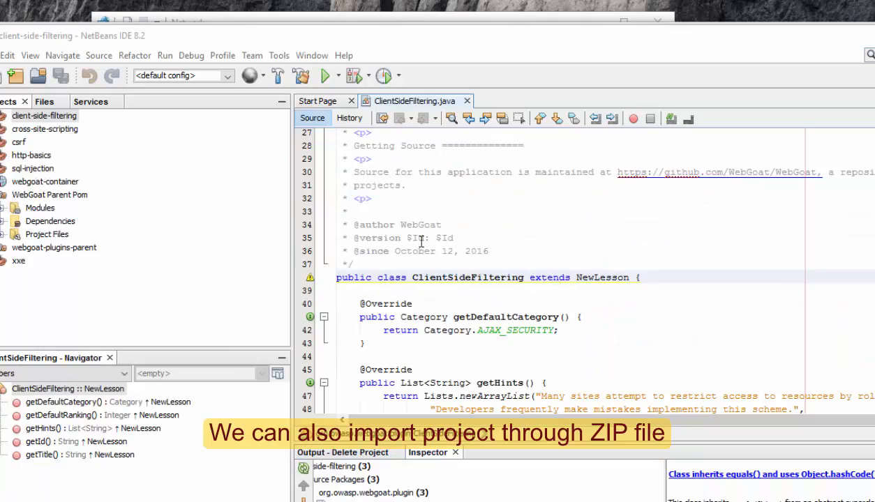
{"action": "left_click", "coordinate": [7, 43]}
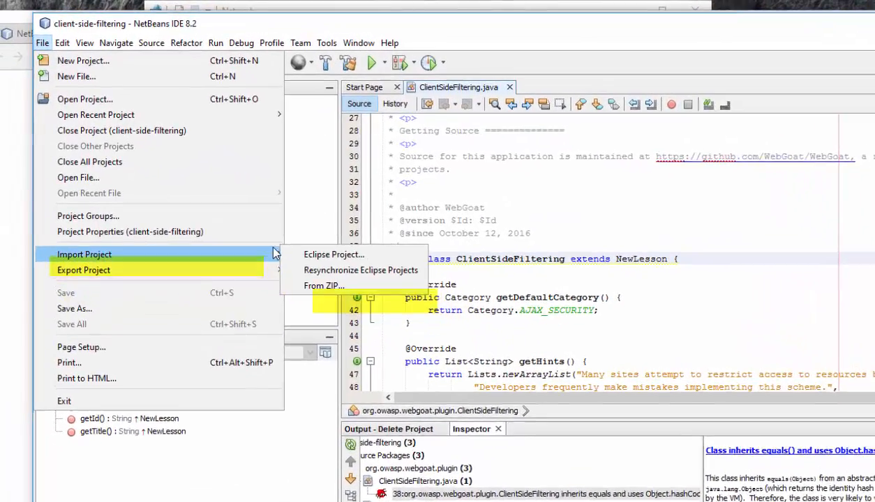
{"action": "left_click", "coordinate": [324, 285]}
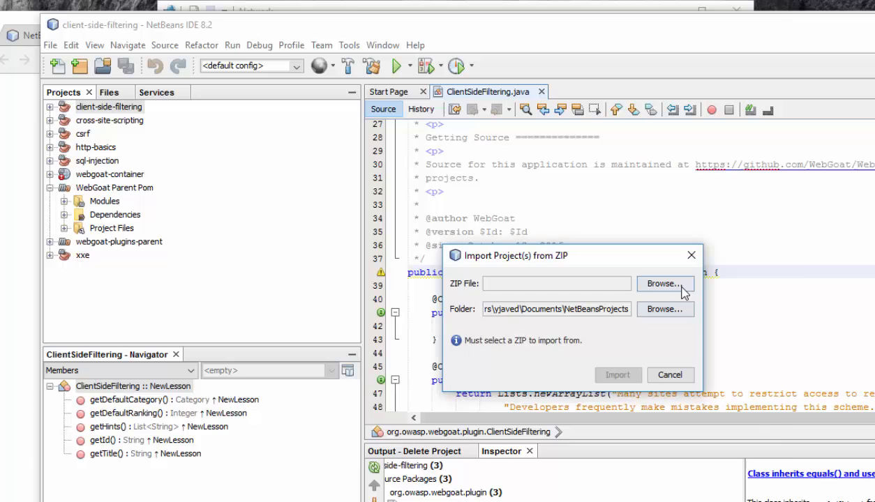
{"action": "left_click", "coordinate": [663, 283]}
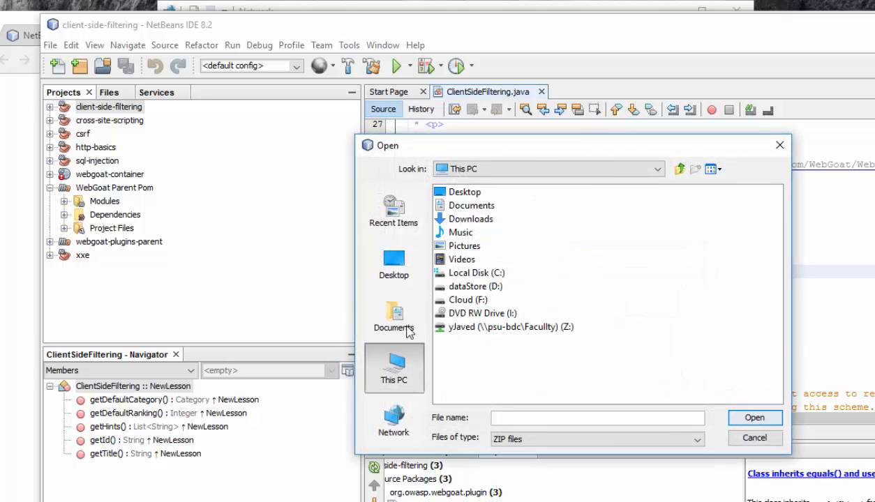
{"action": "double_click", "coordinate": [477, 285]}
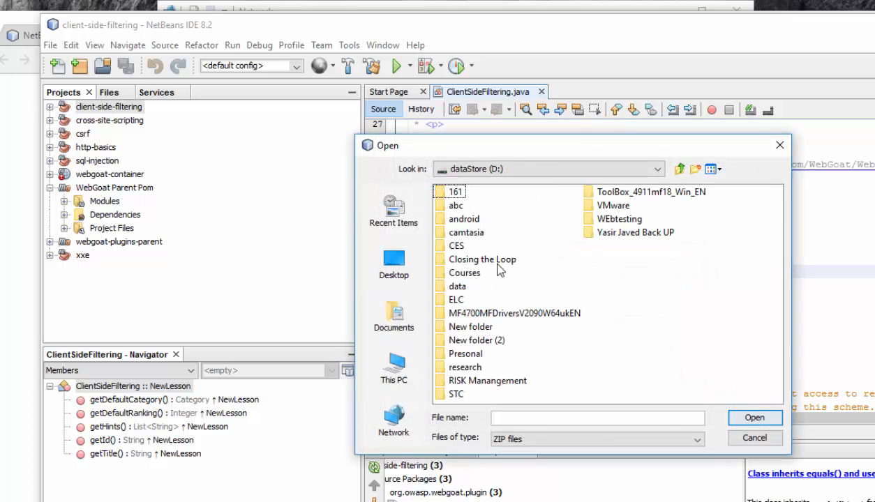
{"action": "double_click", "coordinate": [619, 218]}
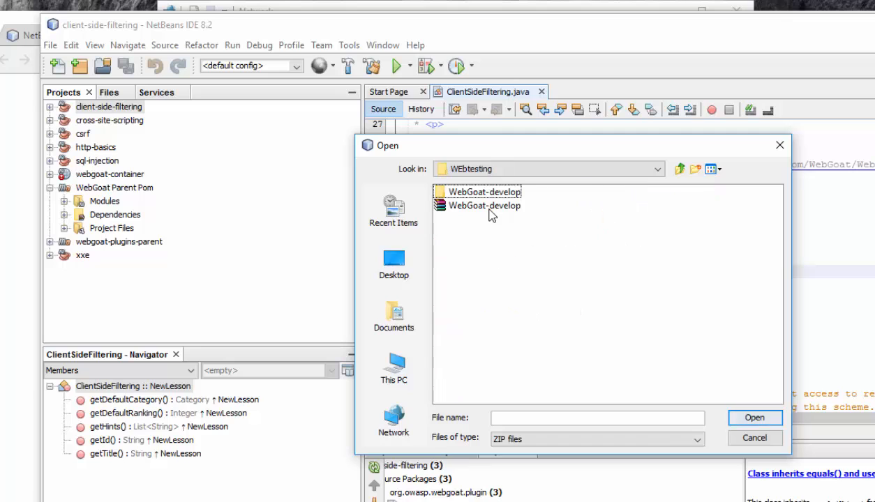
{"action": "left_click", "coordinate": [484, 205]}
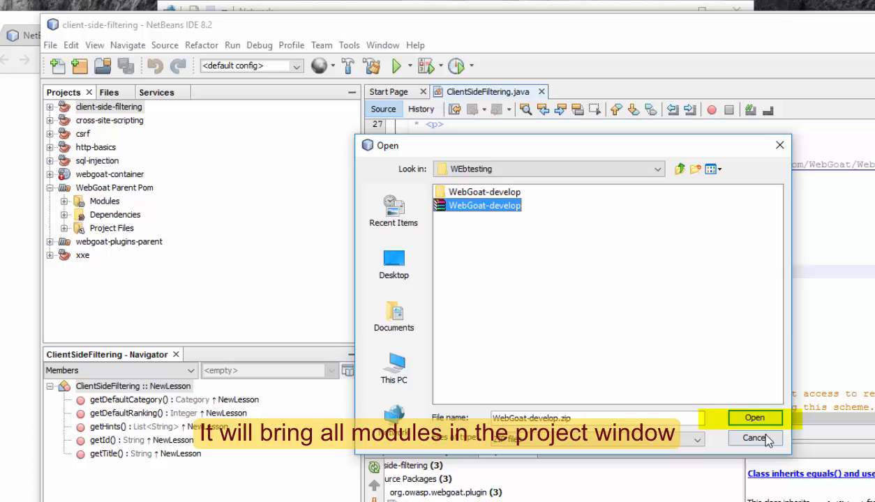
{"action": "left_click", "coordinate": [754, 417]}
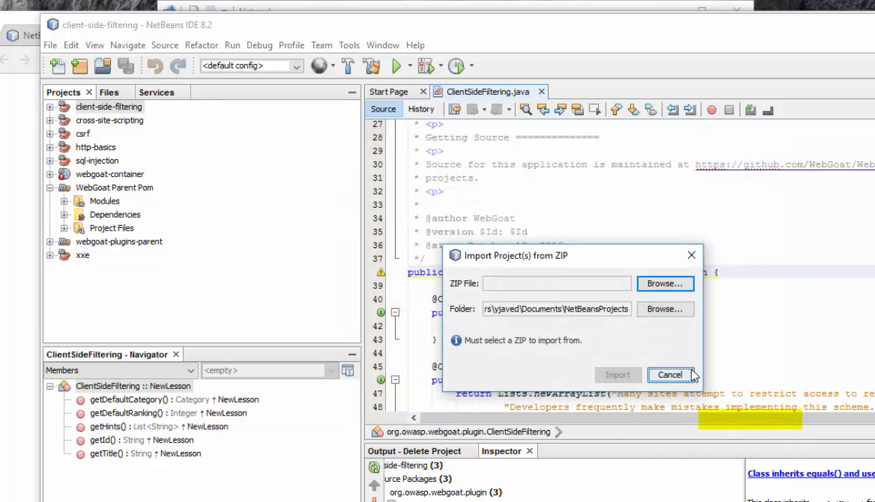
{"action": "left_click", "coordinate": [668, 375]}
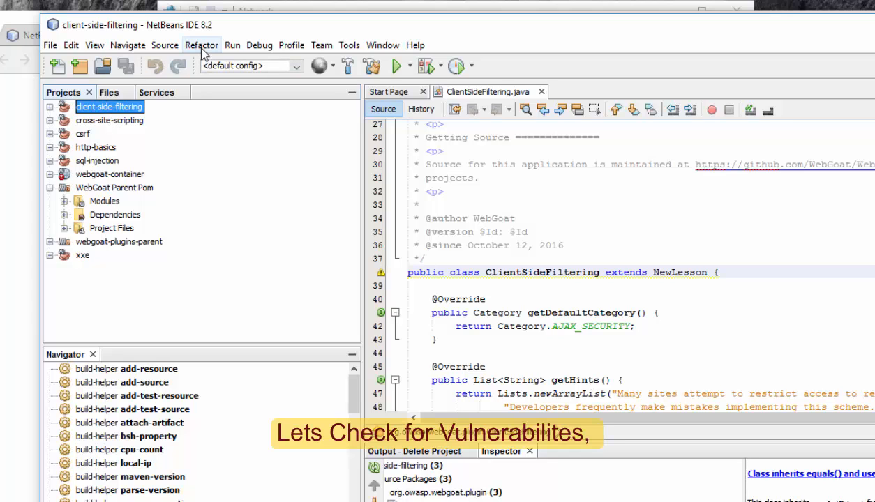
Inspect client-side-filtering with the FindBugs configuration, listing three bugs.
{"action": "left_click", "coordinate": [165, 45]}
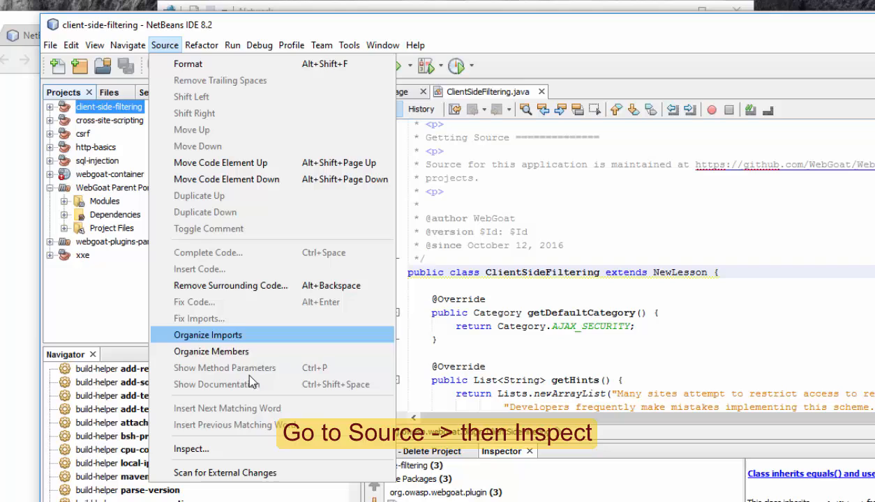
{"action": "left_click", "coordinate": [192, 448]}
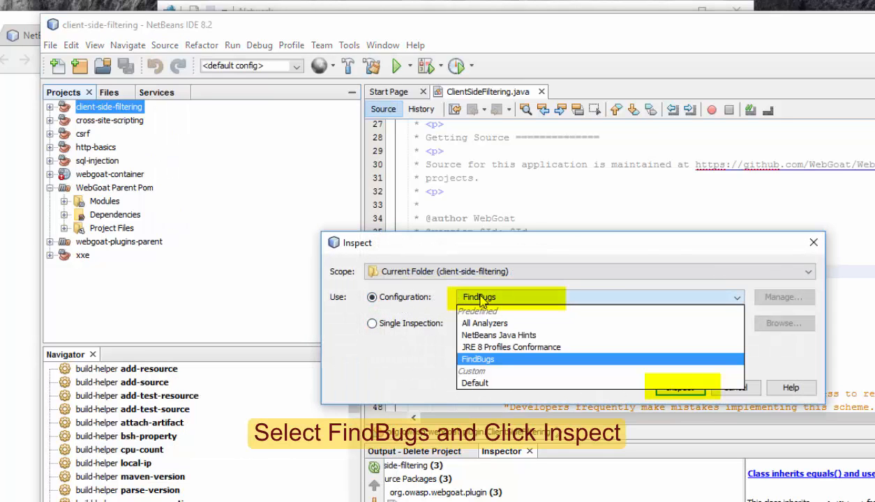
{"action": "left_click", "coordinate": [477, 358]}
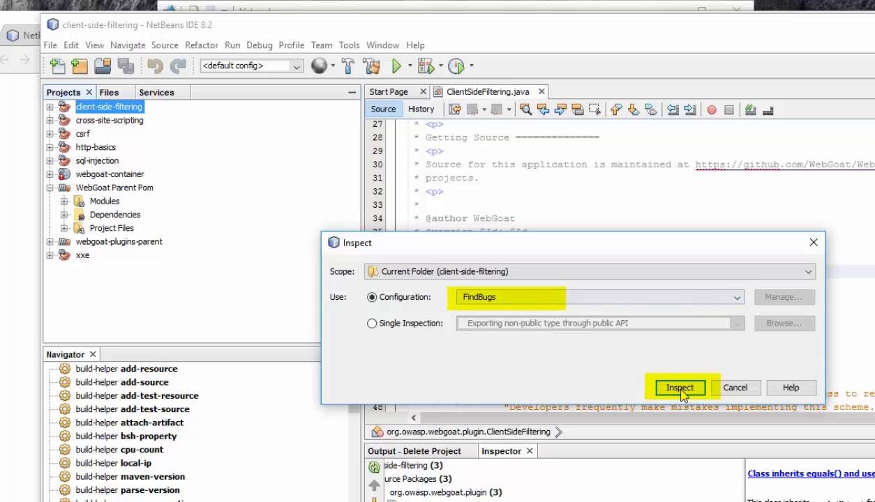
{"action": "left_click", "coordinate": [678, 387]}
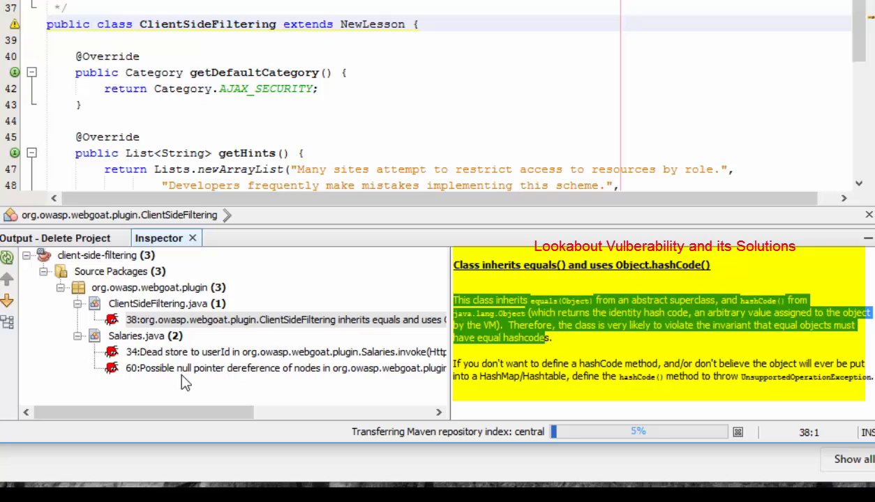
Review the Salaries.java dead store and null pointer warnings, then switch to sql-injection.
{"action": "left_click", "coordinate": [286, 351]}
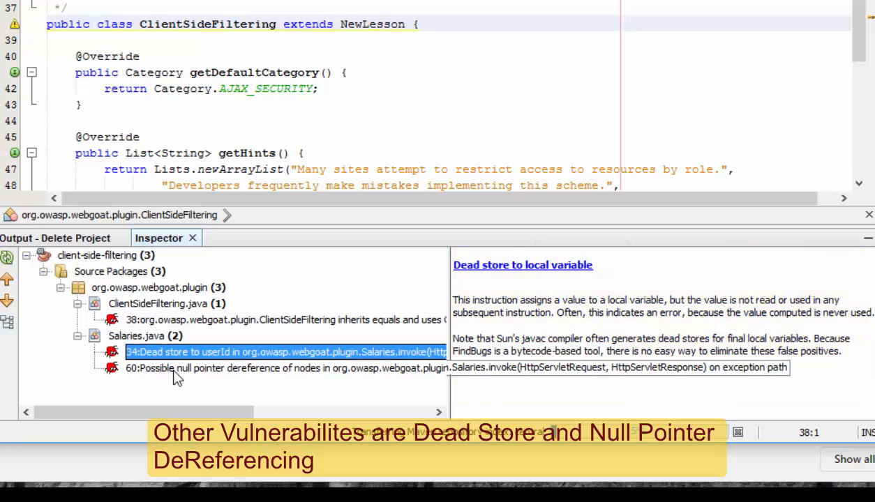
{"action": "left_click", "coordinate": [279, 368]}
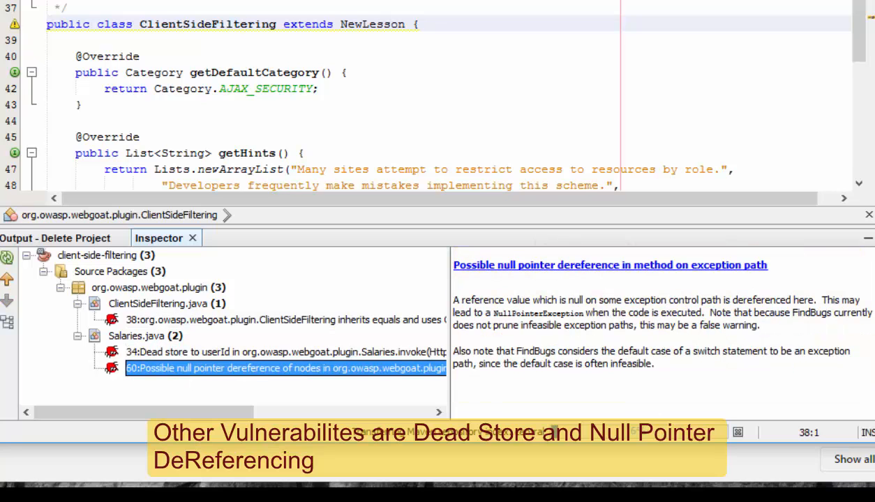
{"action": "left_click", "coordinate": [152, 41]}
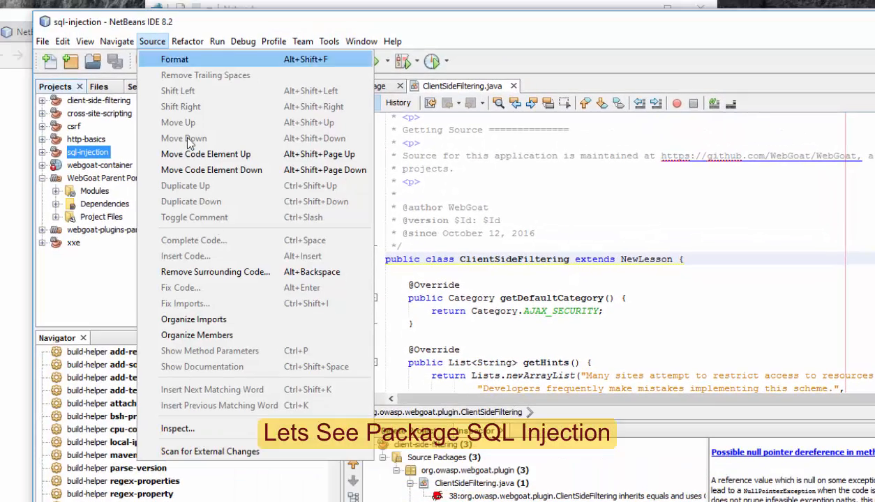
Inspect sql-injection with the FindBugs configuration, reporting 24 bugs.
{"action": "left_click", "coordinate": [177, 428]}
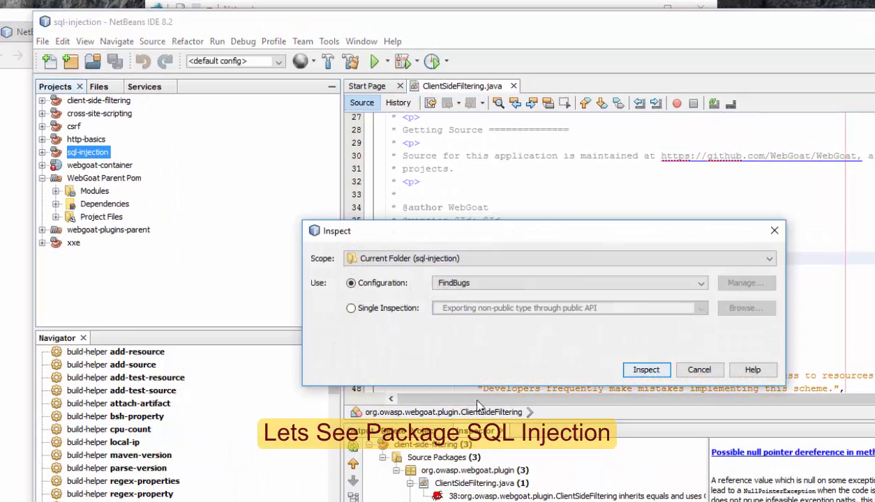
{"action": "left_click", "coordinate": [645, 369]}
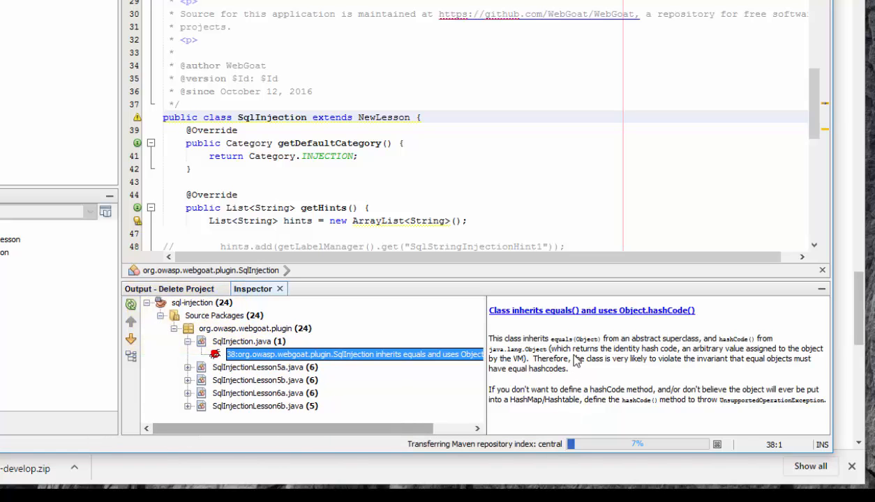
{"action": "mouse_move", "coordinate": [636, 363]}
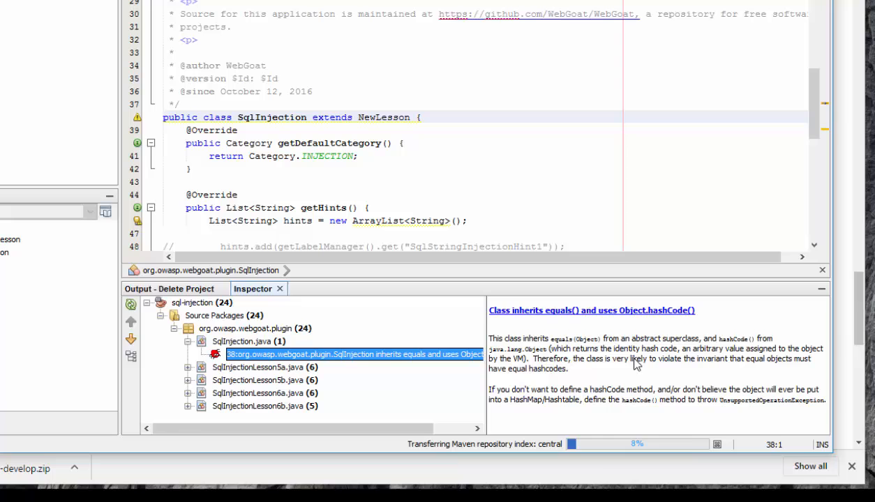